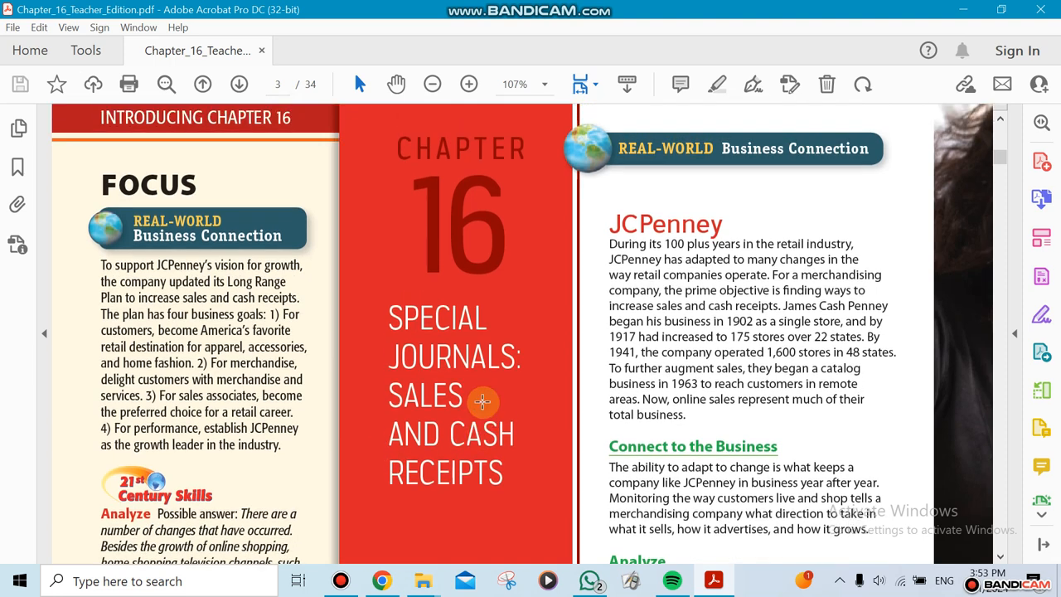
{"action": "mouse_move", "coordinate": [504, 454]}
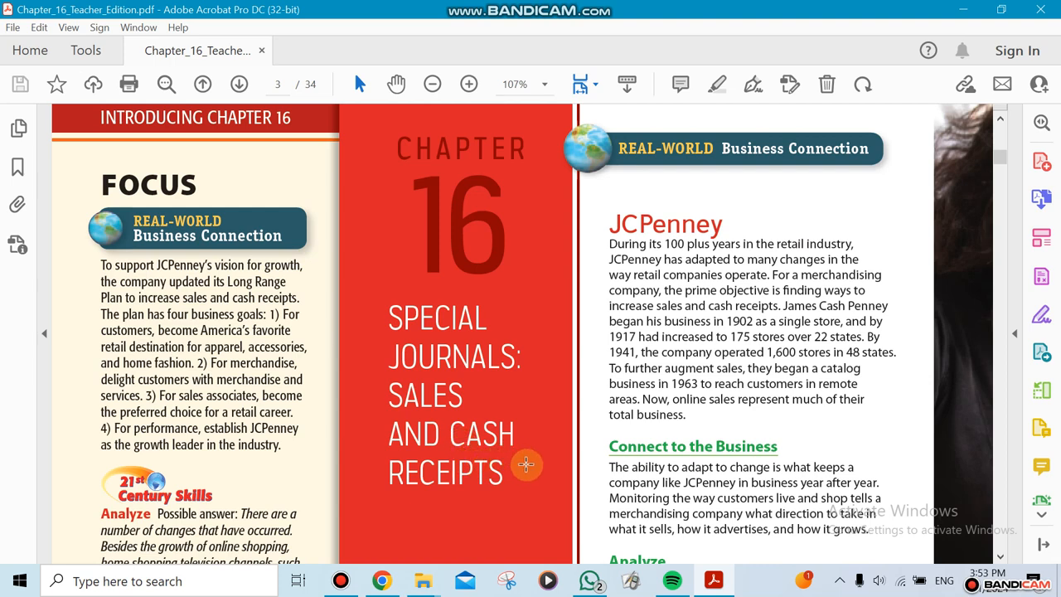
{"action": "scroll", "scroll_direction": "down", "scroll_amount": 3}
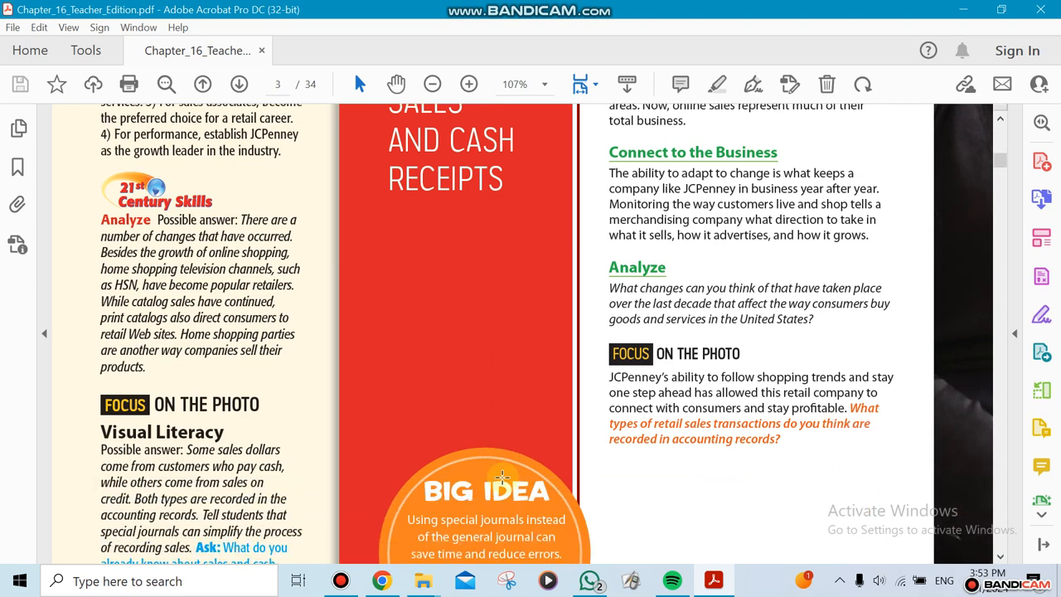
{"action": "scroll", "scroll_direction": "down", "scroll_amount": 3}
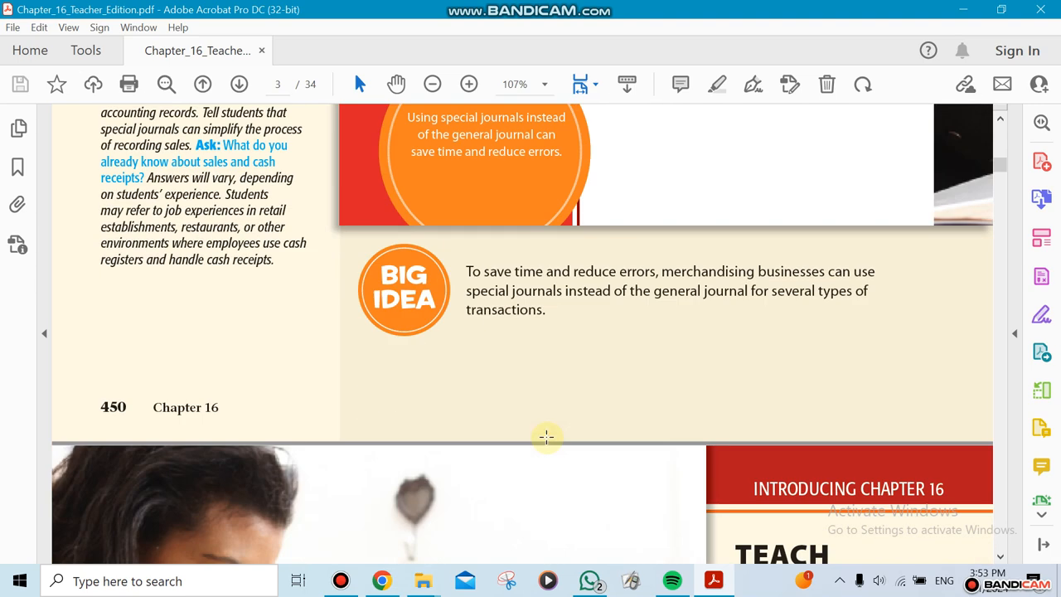
{"action": "scroll", "scroll_direction": "down", "scroll_amount": 3}
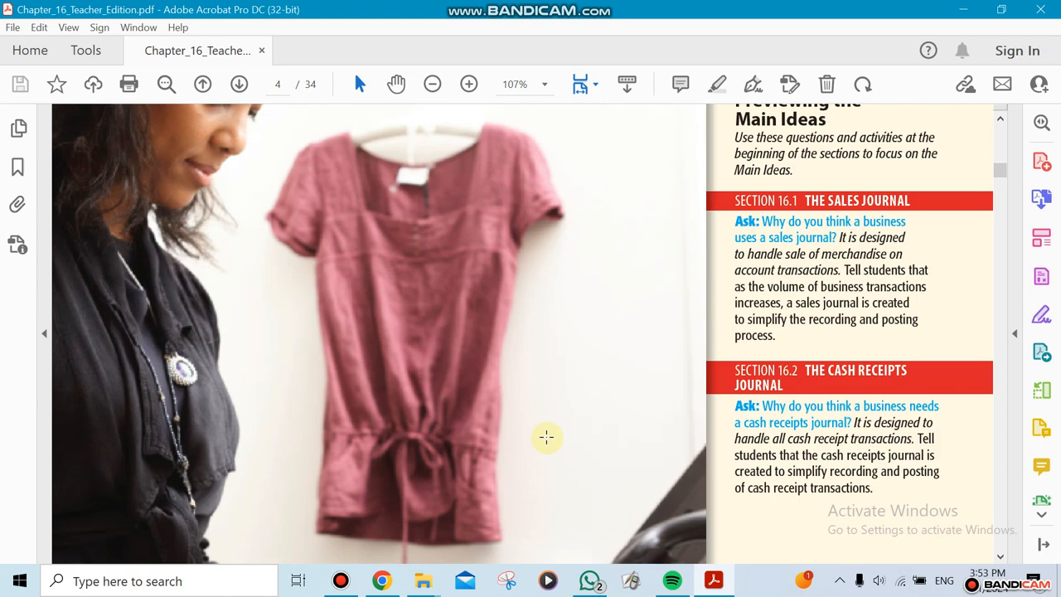
{"action": "scroll", "scroll_direction": "down", "scroll_amount": 3}
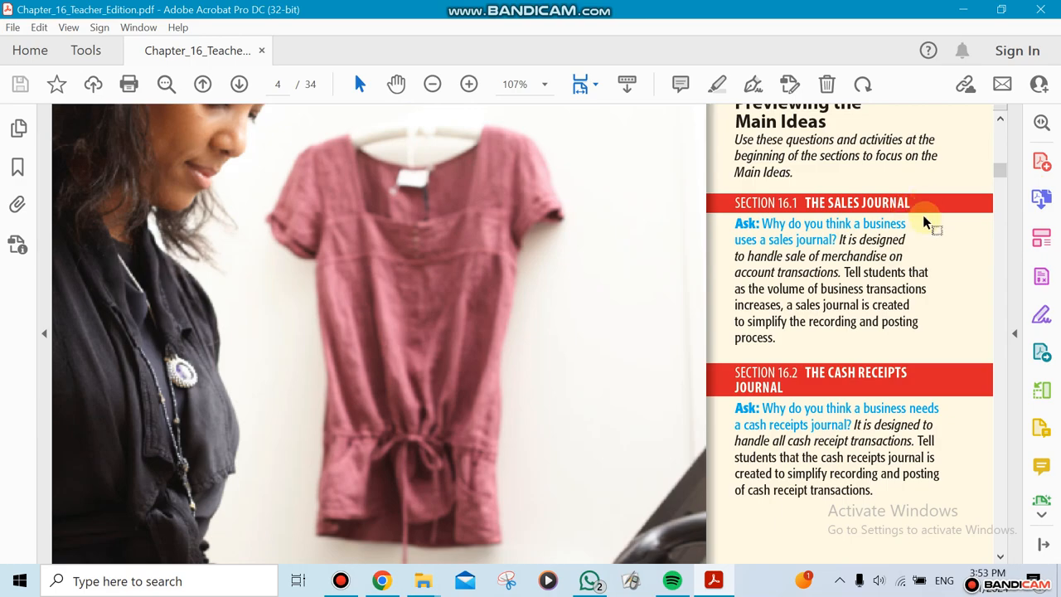
{"action": "mouse_move", "coordinate": [517, 423]}
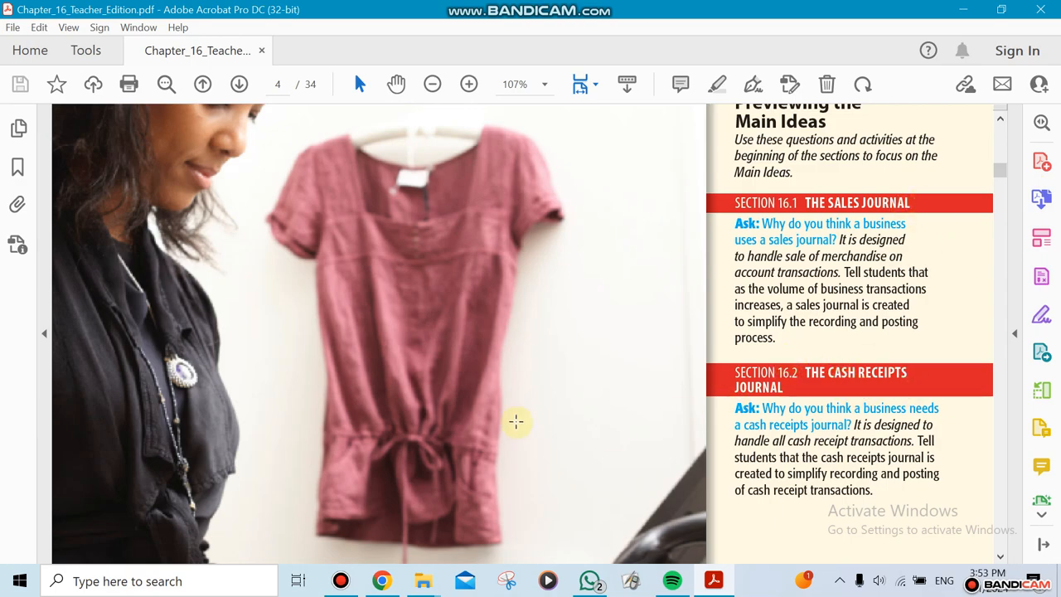
{"action": "scroll", "scroll_direction": "down", "scroll_amount": 3}
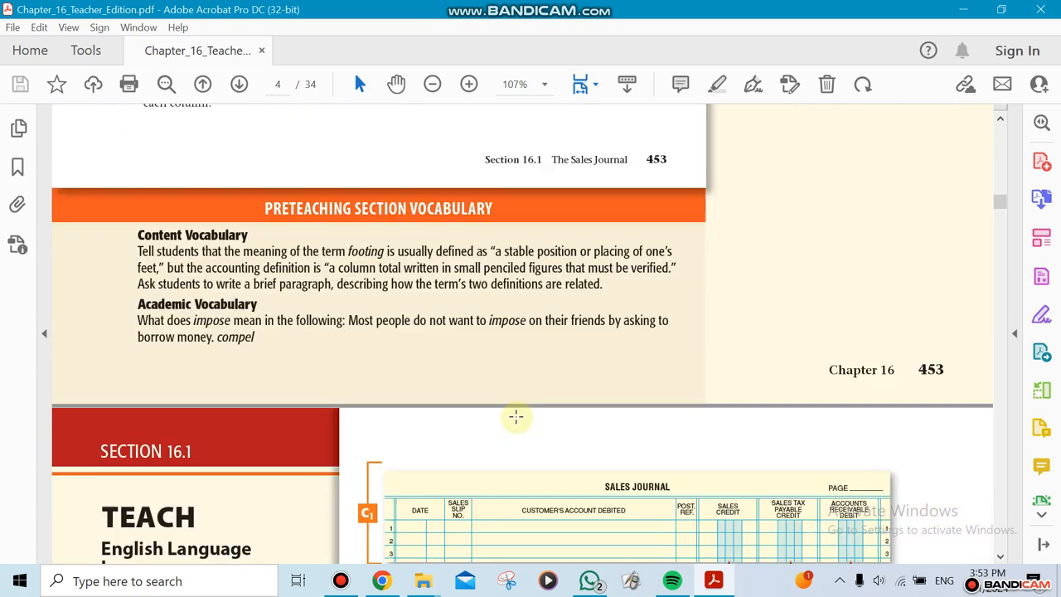
{"action": "scroll", "scroll_direction": "down", "scroll_amount": 3}
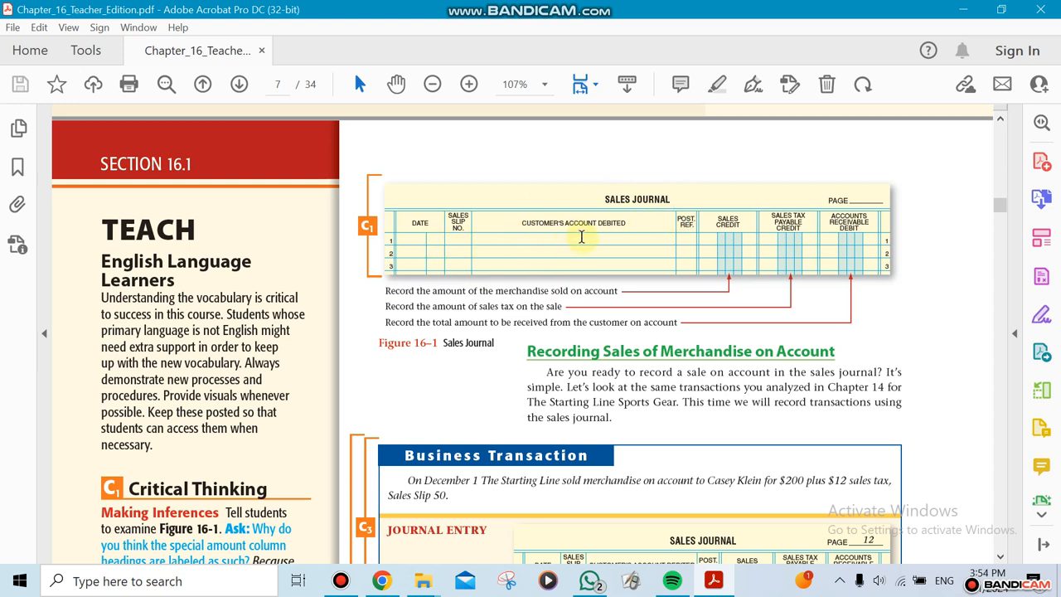
{"action": "mouse_move", "coordinate": [610, 264]}
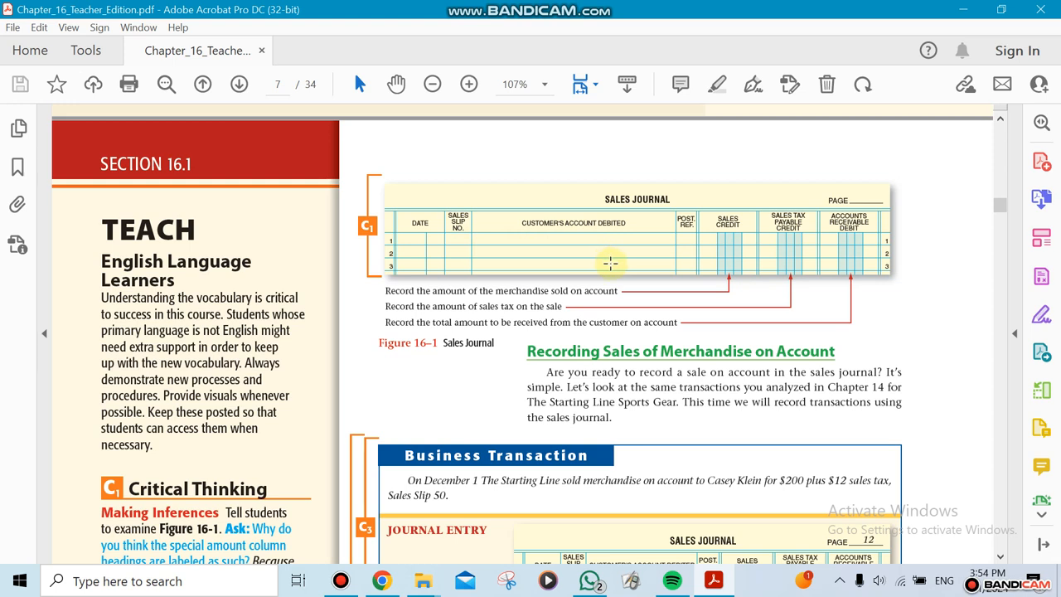
{"action": "mouse_move", "coordinate": [742, 257]}
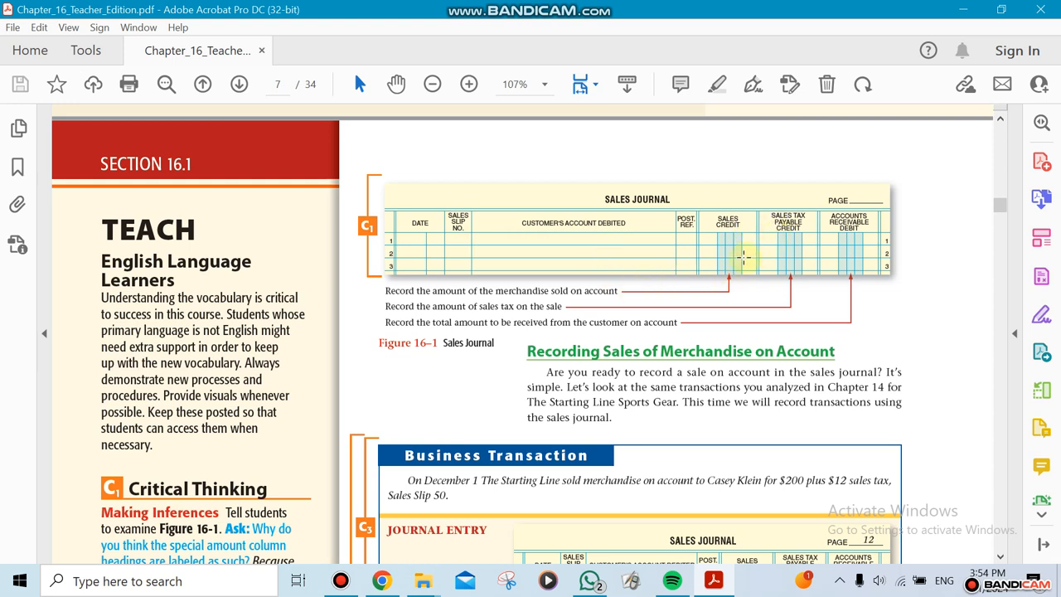
{"action": "mouse_move", "coordinate": [643, 201]}
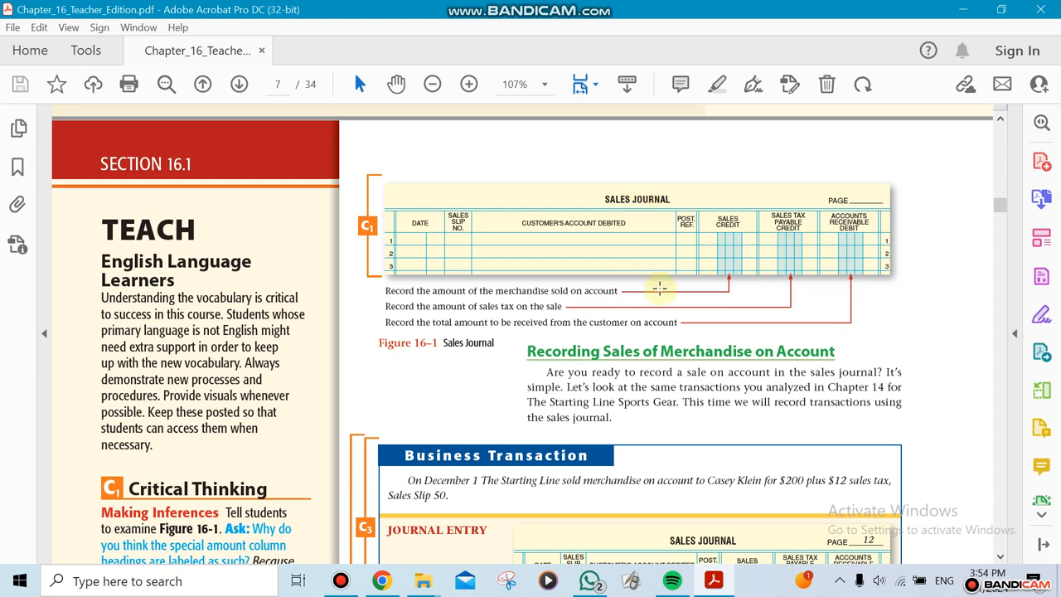
{"action": "mouse_move", "coordinate": [746, 239]}
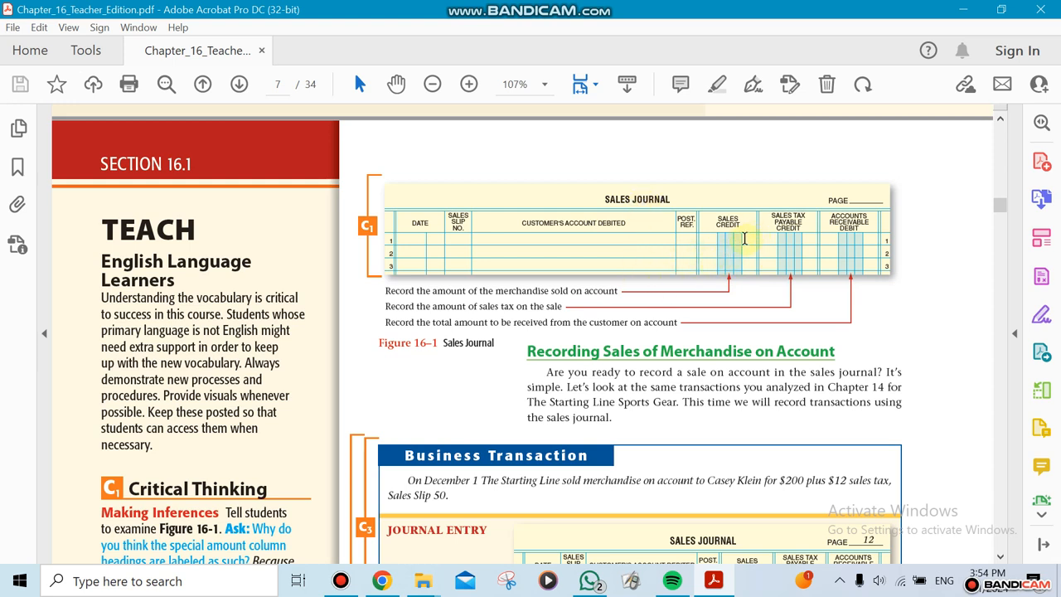
{"action": "mouse_move", "coordinate": [744, 240]}
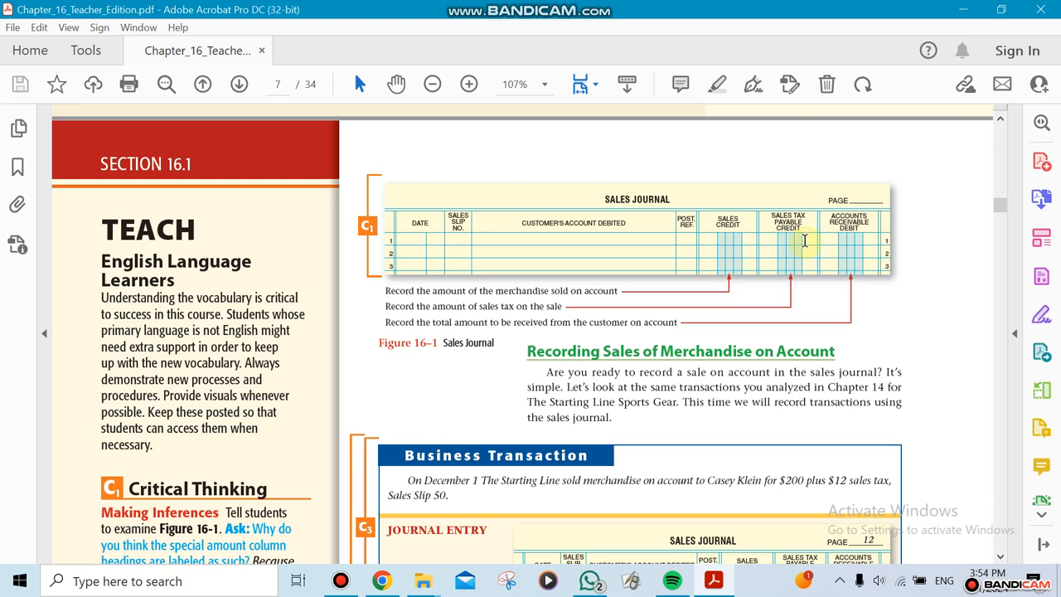
{"action": "mouse_move", "coordinate": [854, 242]}
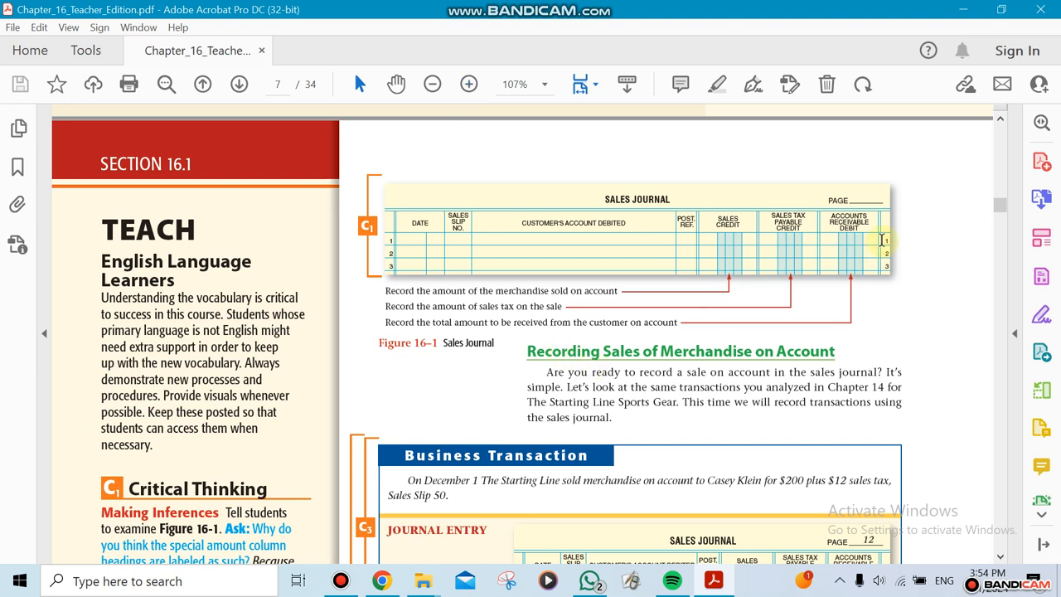
{"action": "mouse_move", "coordinate": [802, 245]}
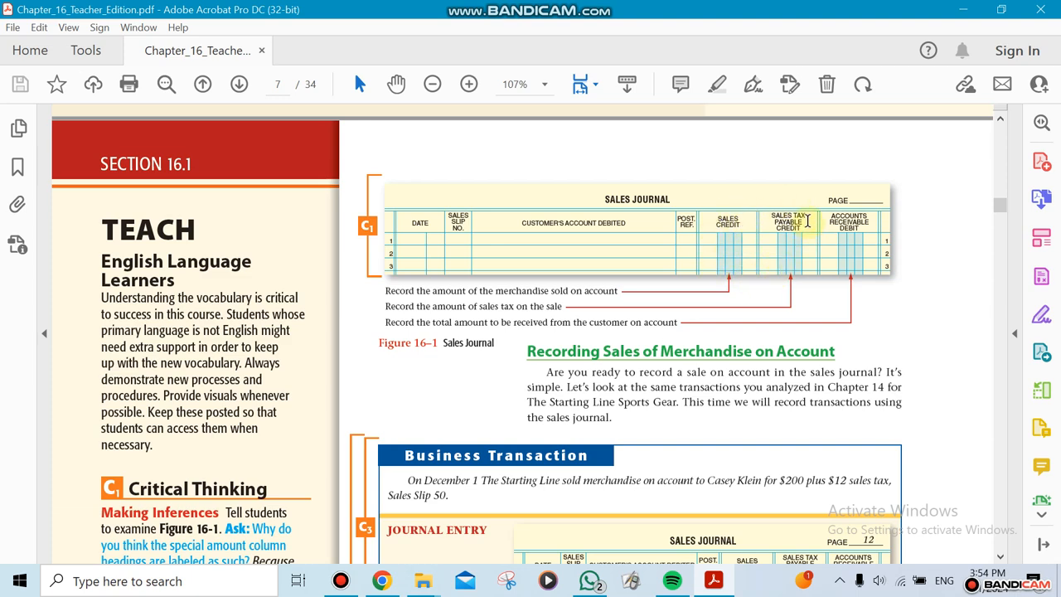
{"action": "scroll", "scroll_direction": "down", "scroll_amount": 3}
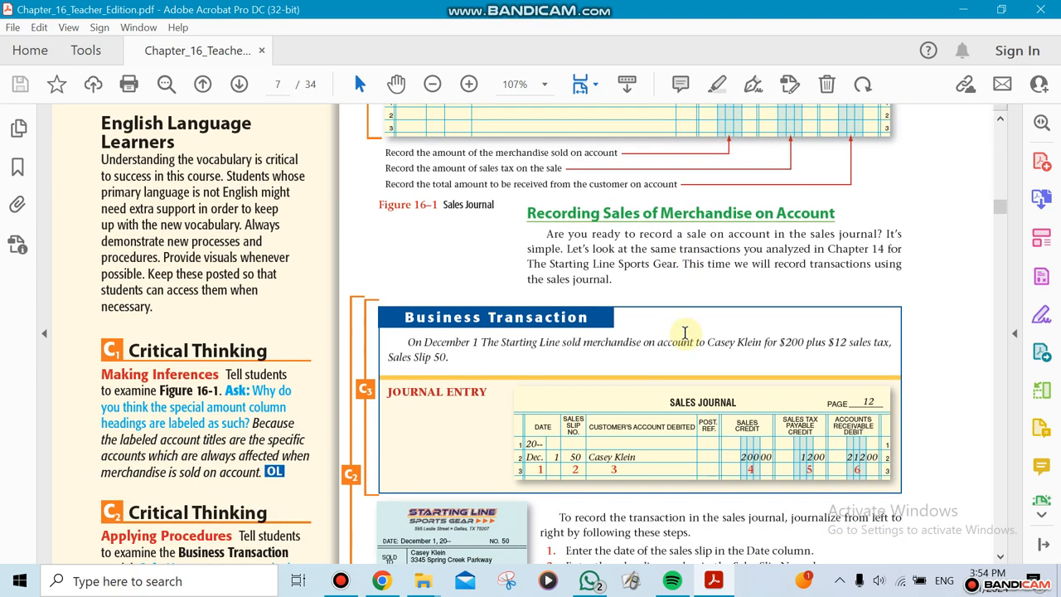
{"action": "scroll", "scroll_direction": "down", "scroll_amount": 3}
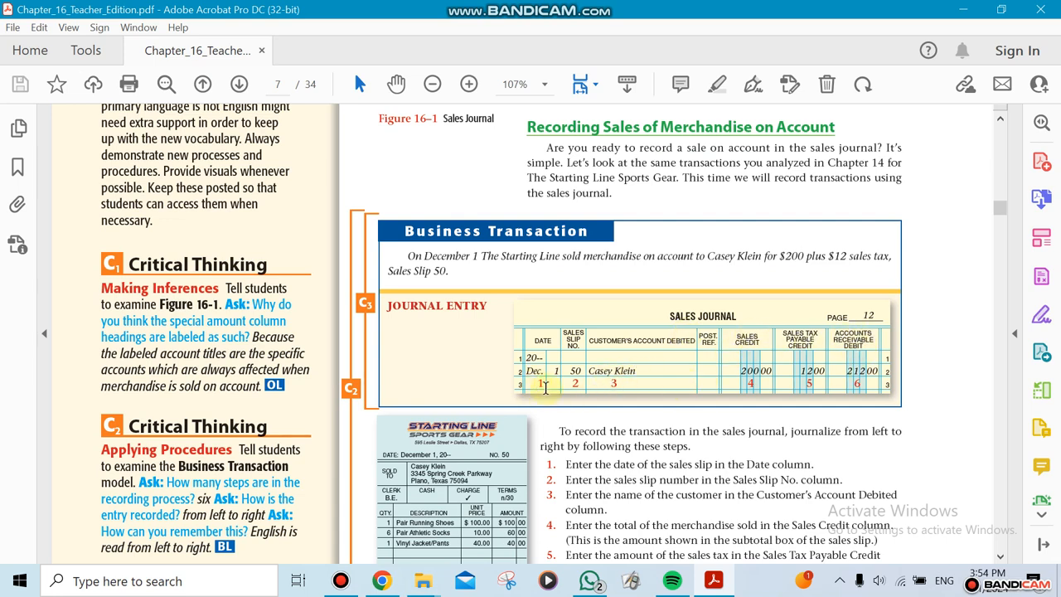
{"action": "scroll", "scroll_direction": "down", "scroll_amount": 3}
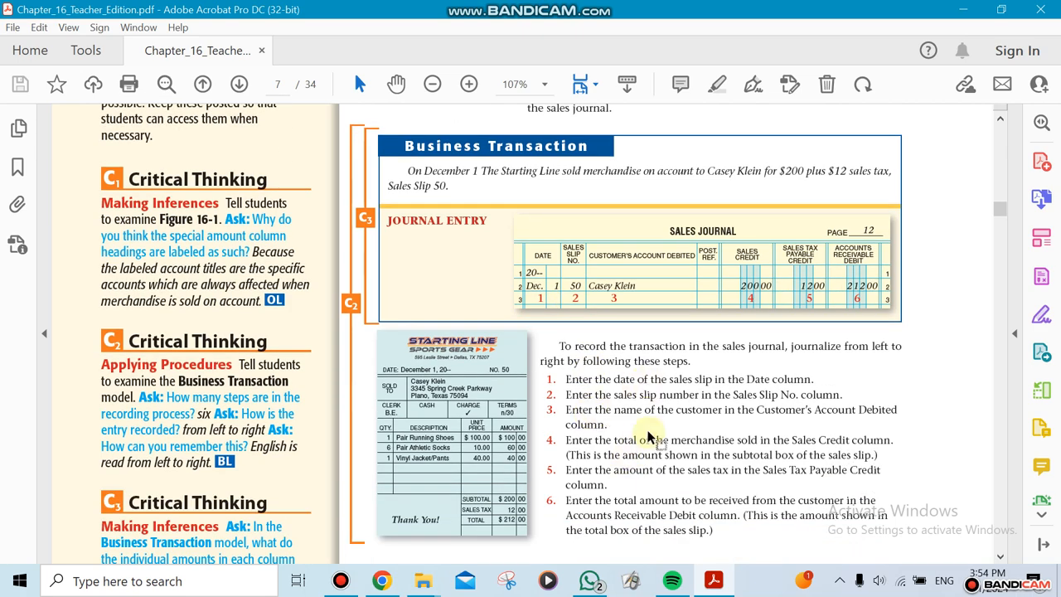
{"action": "scroll", "scroll_direction": "down", "scroll_amount": 3}
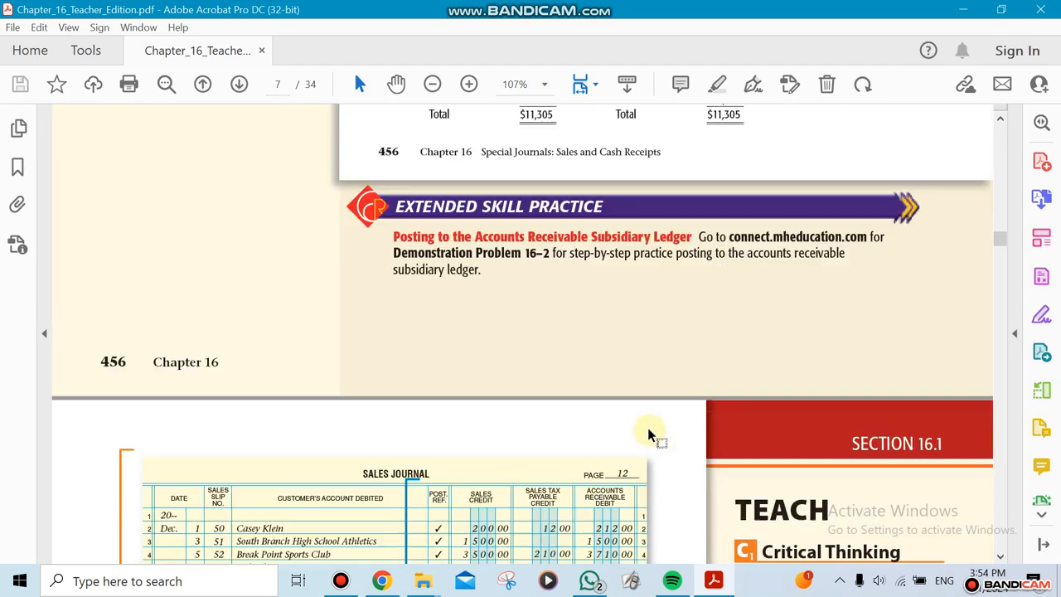
{"action": "scroll", "scroll_direction": "down", "scroll_amount": 3}
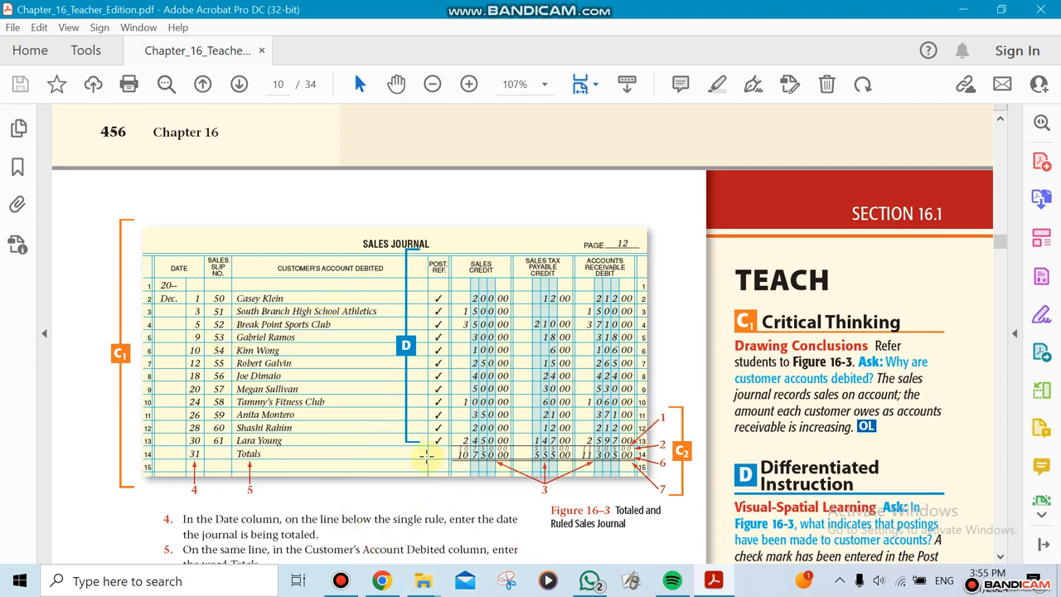
{"action": "mouse_move", "coordinate": [365, 373]}
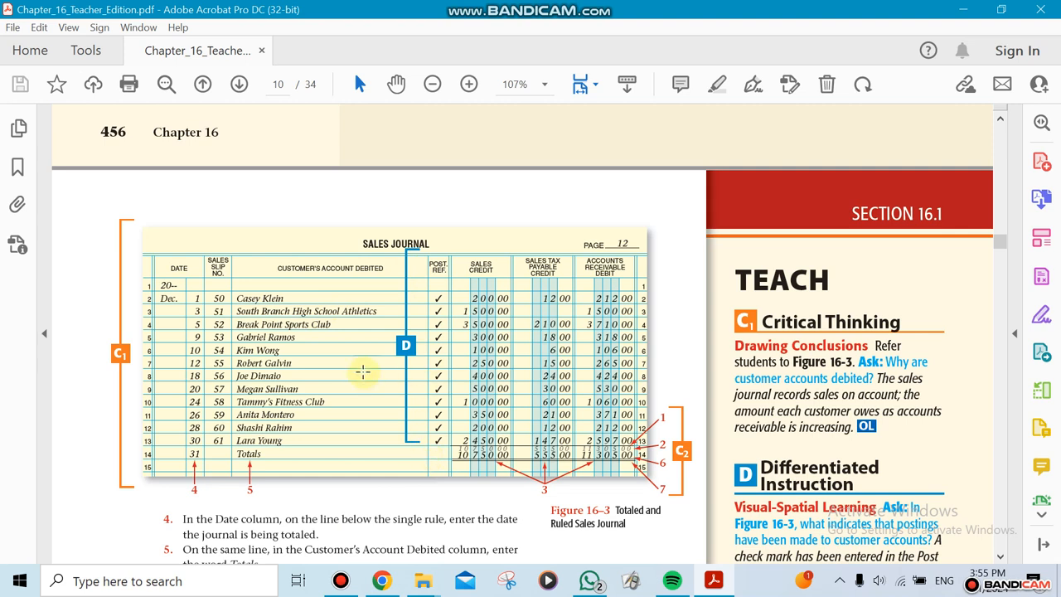
{"action": "mouse_move", "coordinate": [378, 388]}
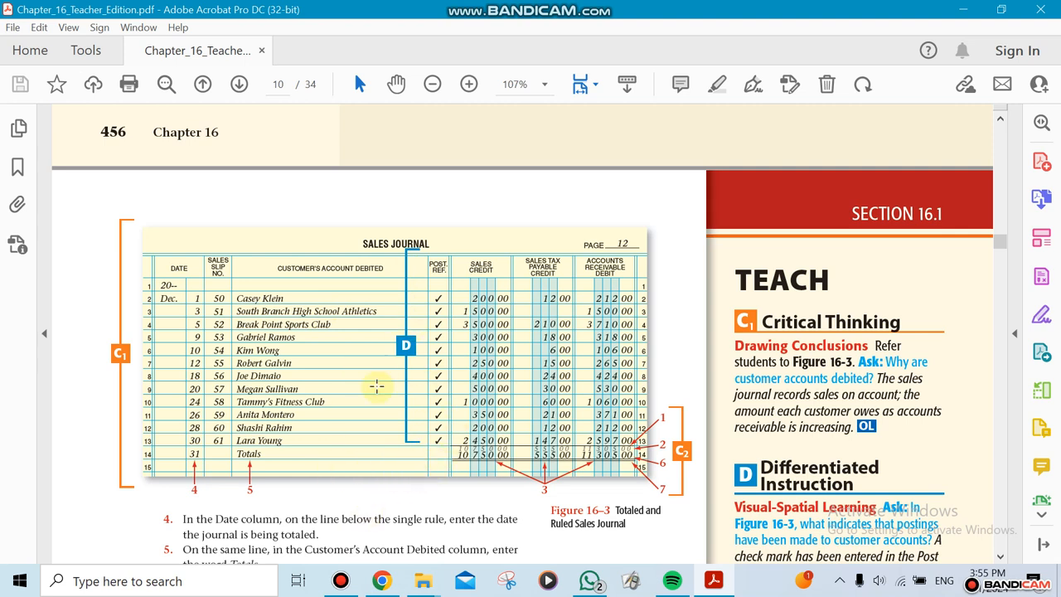
{"action": "mouse_move", "coordinate": [398, 478]}
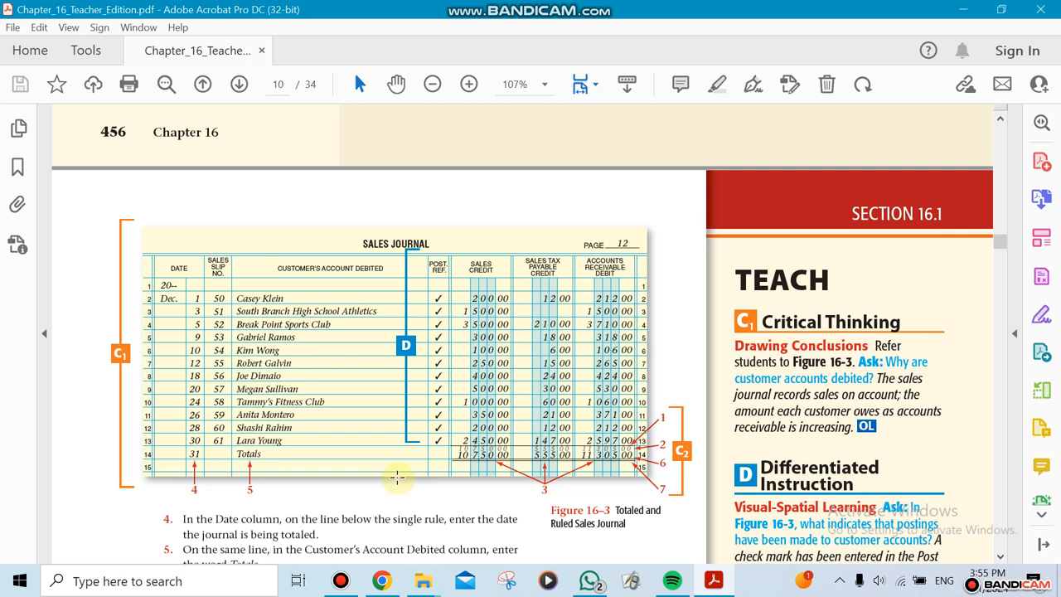
{"action": "mouse_move", "coordinate": [340, 479]}
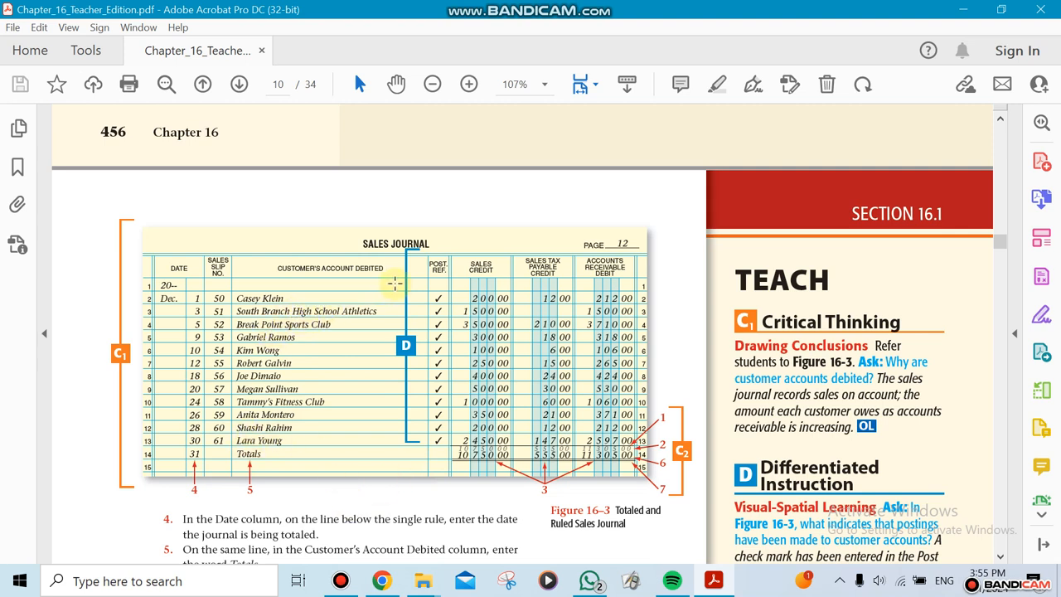
{"action": "mouse_move", "coordinate": [308, 300]}
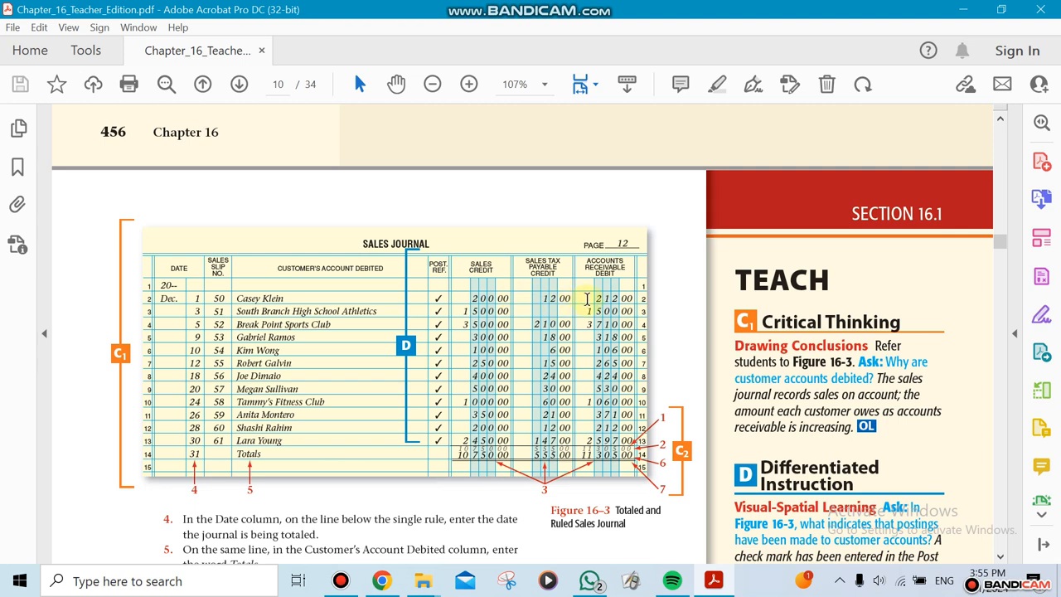
{"action": "mouse_move", "coordinate": [348, 516]}
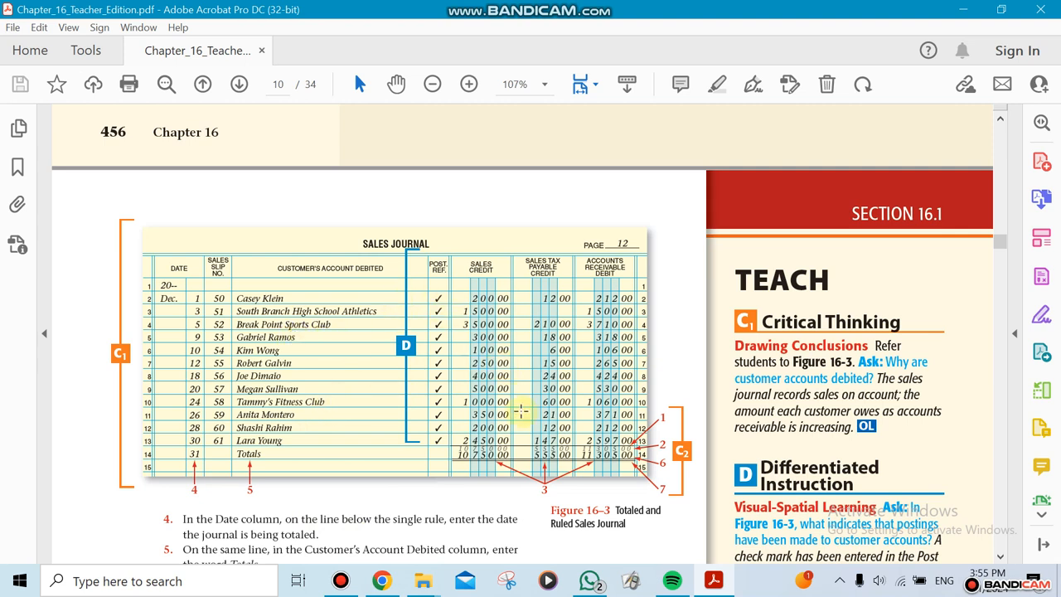
{"action": "mouse_move", "coordinate": [494, 464]}
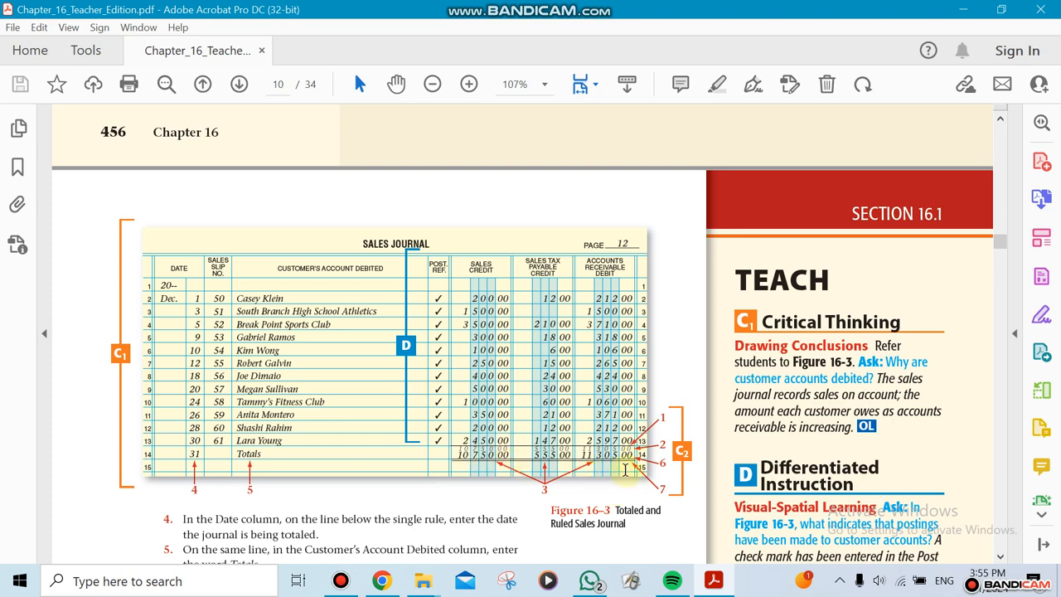
{"action": "scroll", "scroll_direction": "down", "scroll_amount": 3}
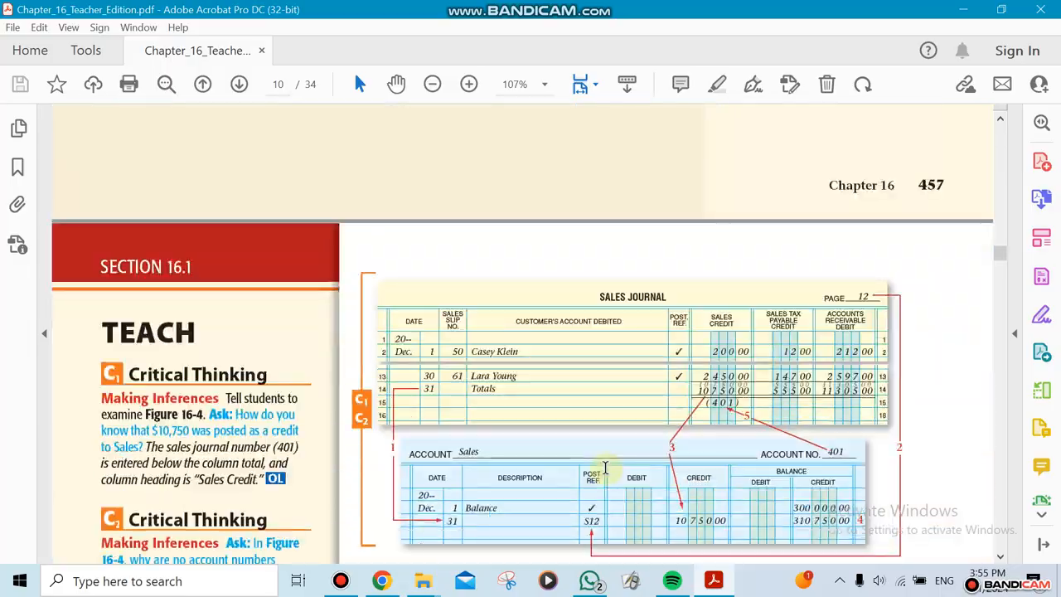
{"action": "scroll", "scroll_direction": "down", "scroll_amount": 3}
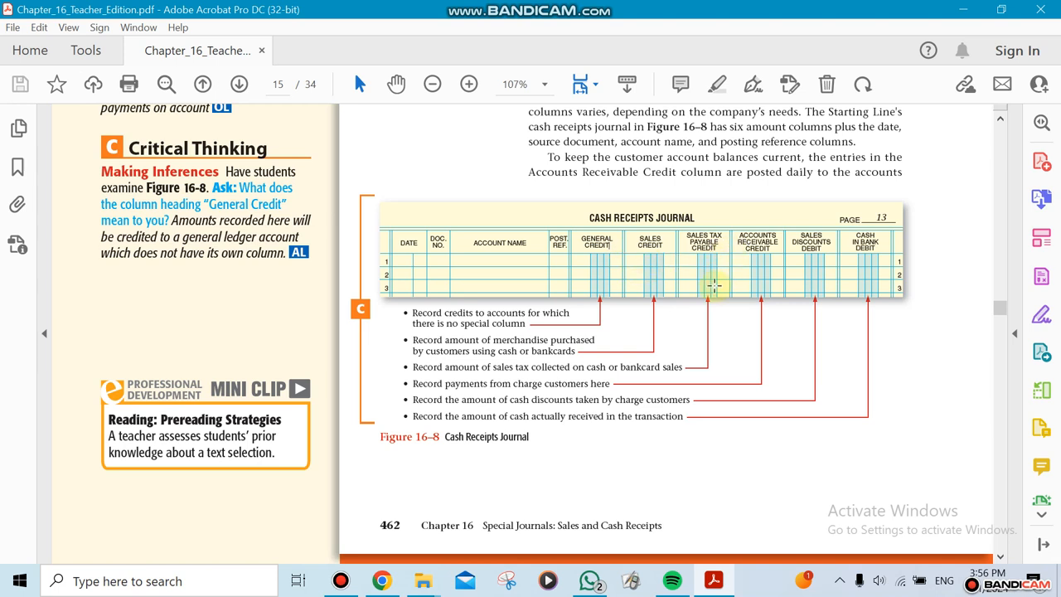
{"action": "mouse_move", "coordinate": [797, 273]}
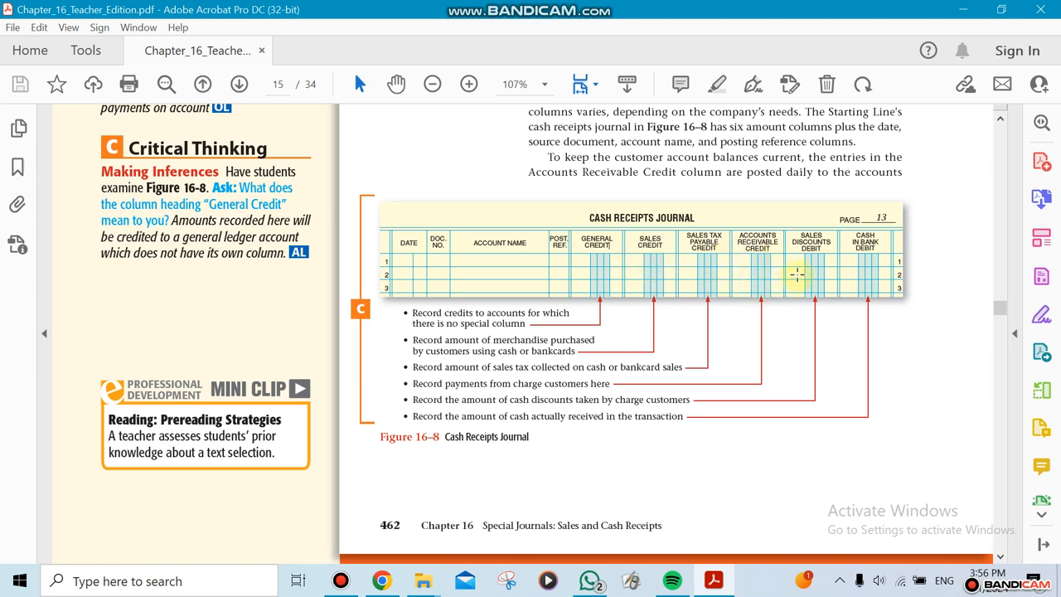
{"action": "mouse_move", "coordinate": [828, 259]}
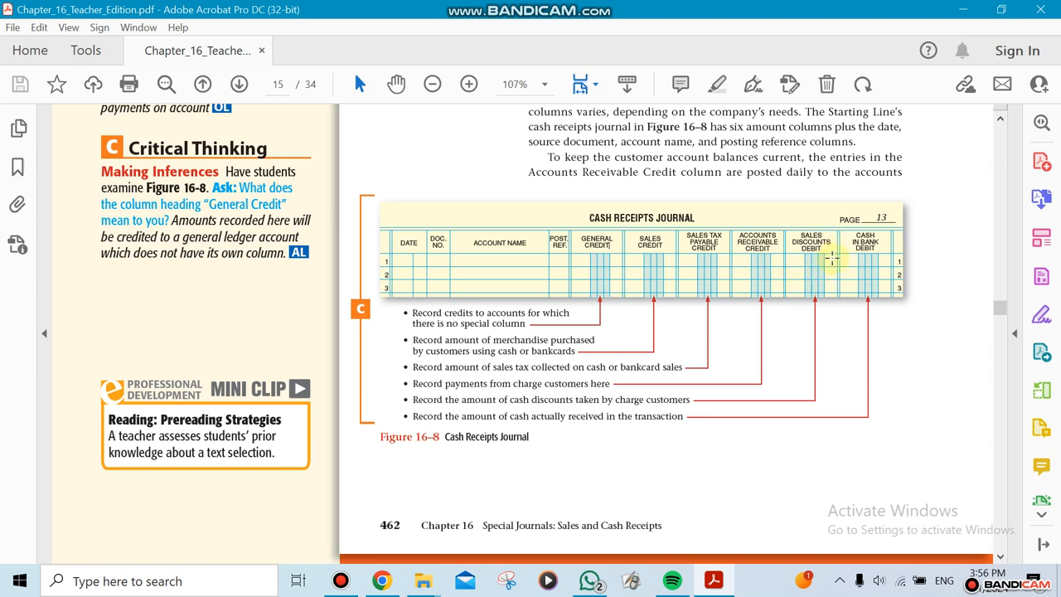
{"action": "mouse_move", "coordinate": [825, 274]}
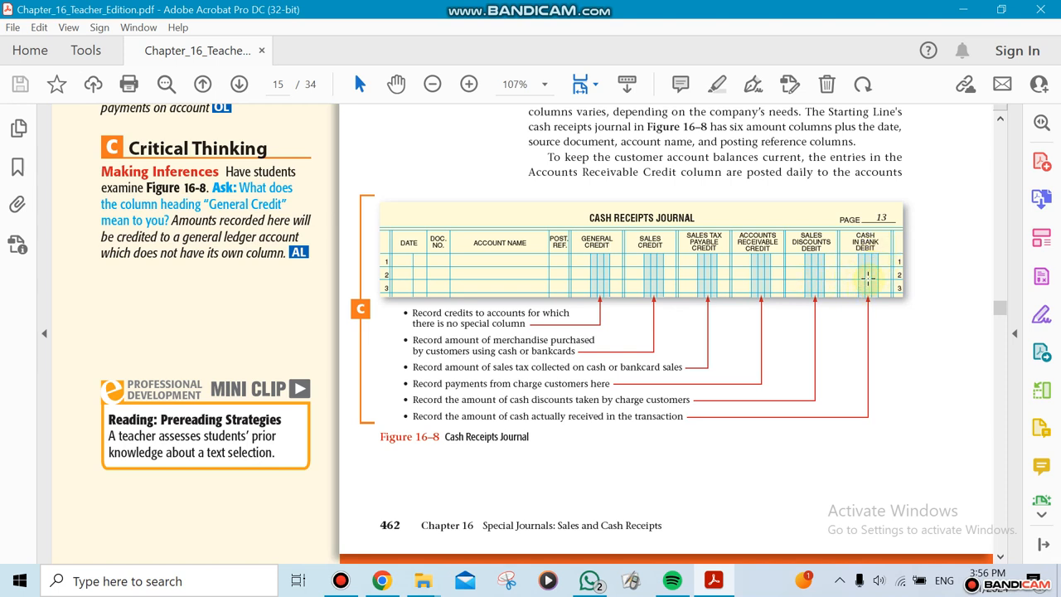
{"action": "mouse_move", "coordinate": [782, 335]}
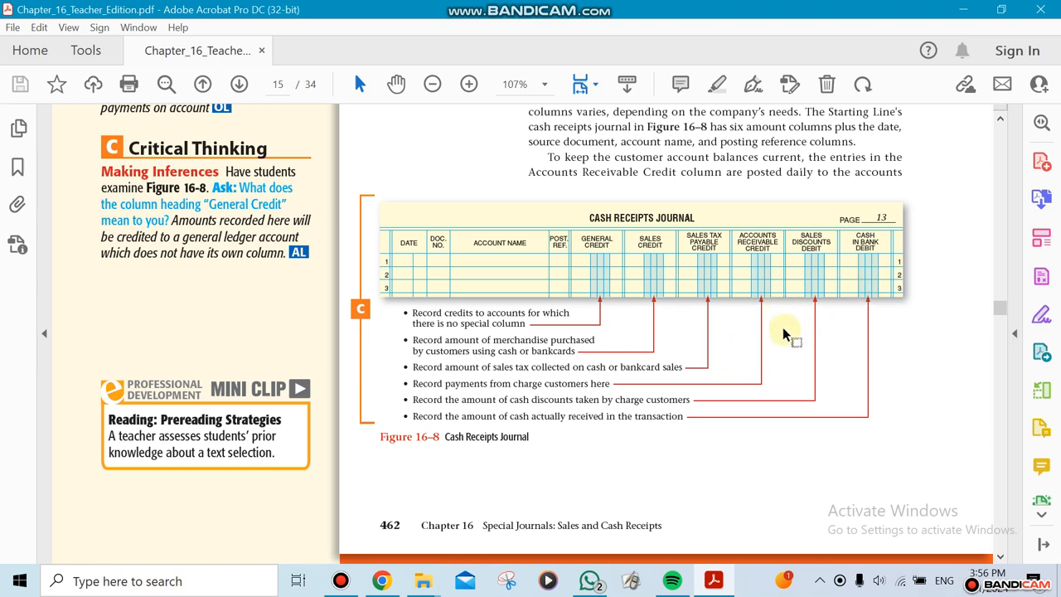
{"action": "mouse_move", "coordinate": [696, 463]}
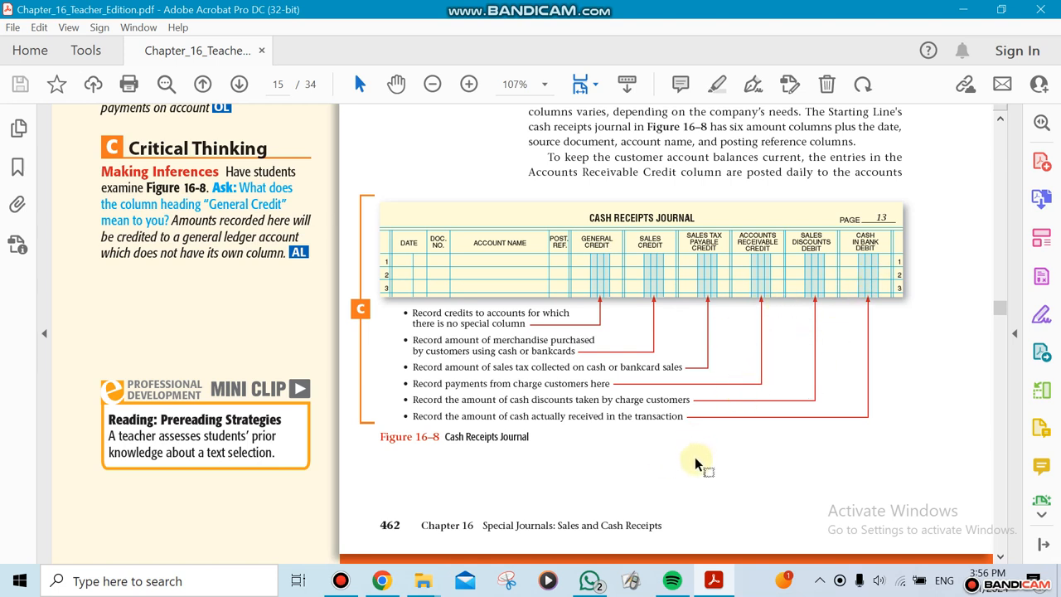
{"action": "mouse_move", "coordinate": [783, 307]}
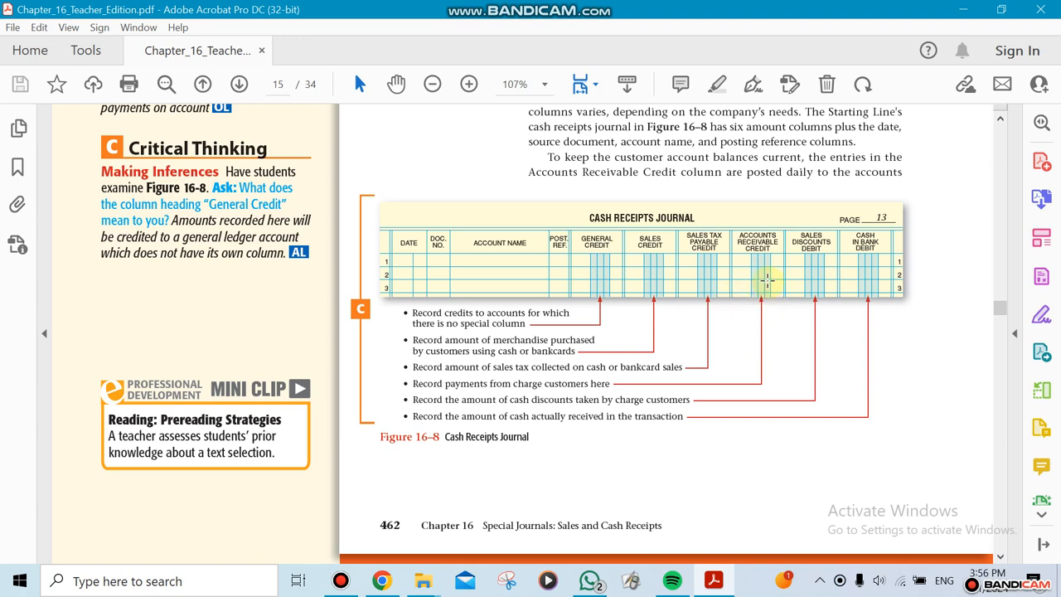
{"action": "mouse_move", "coordinate": [759, 278]}
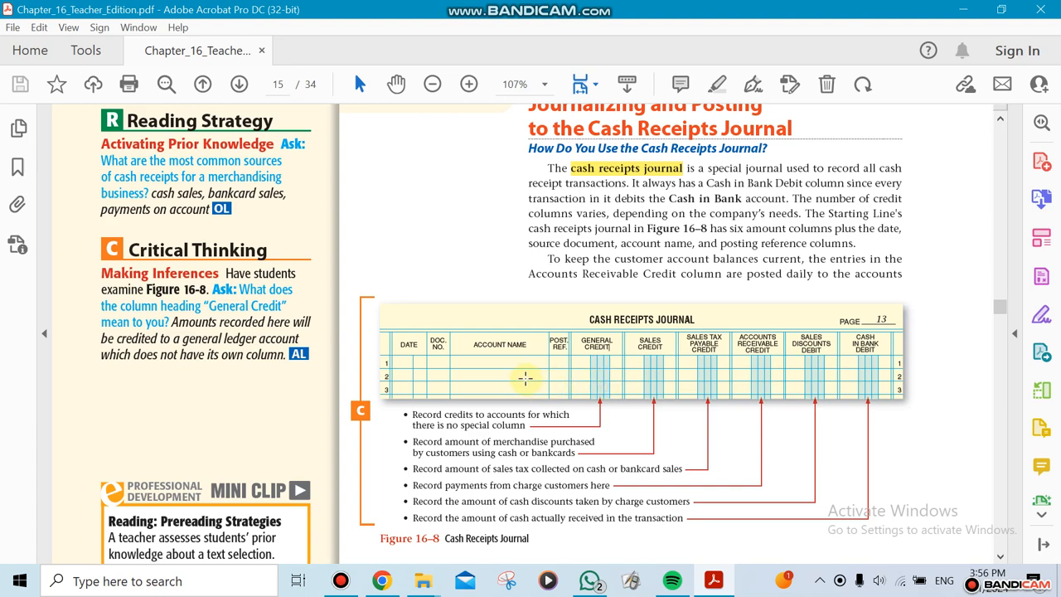
{"action": "scroll", "scroll_direction": "down", "scroll_amount": 3}
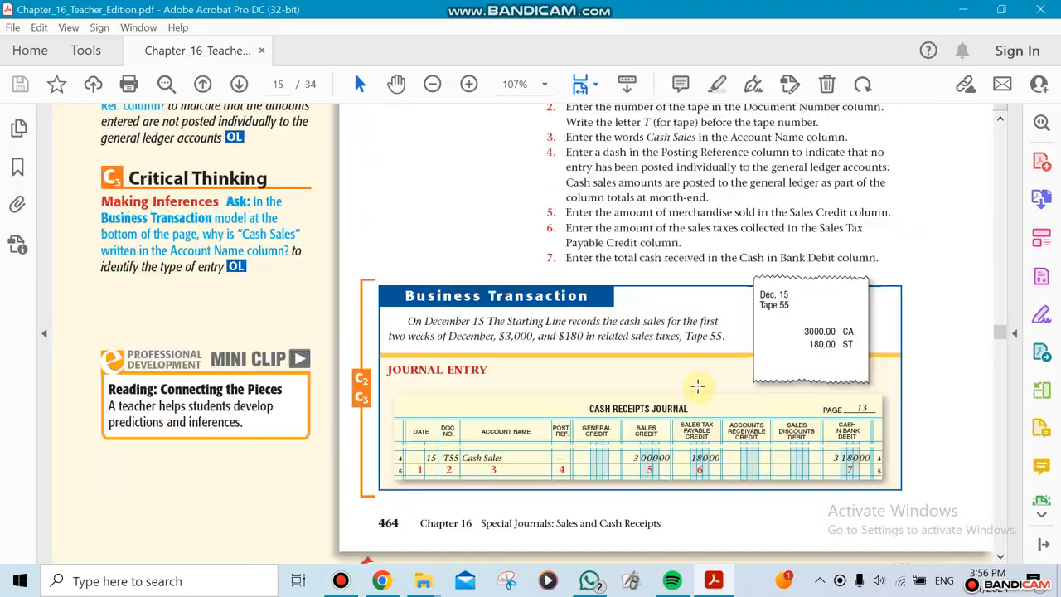
{"action": "scroll", "scroll_direction": "down", "scroll_amount": 3}
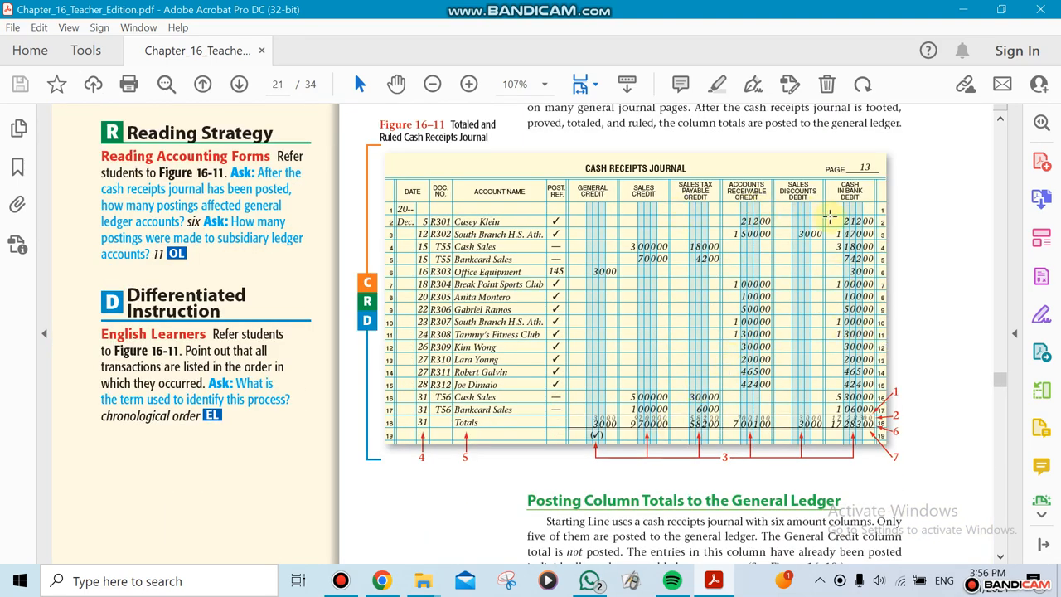
{"action": "mouse_move", "coordinate": [796, 218]}
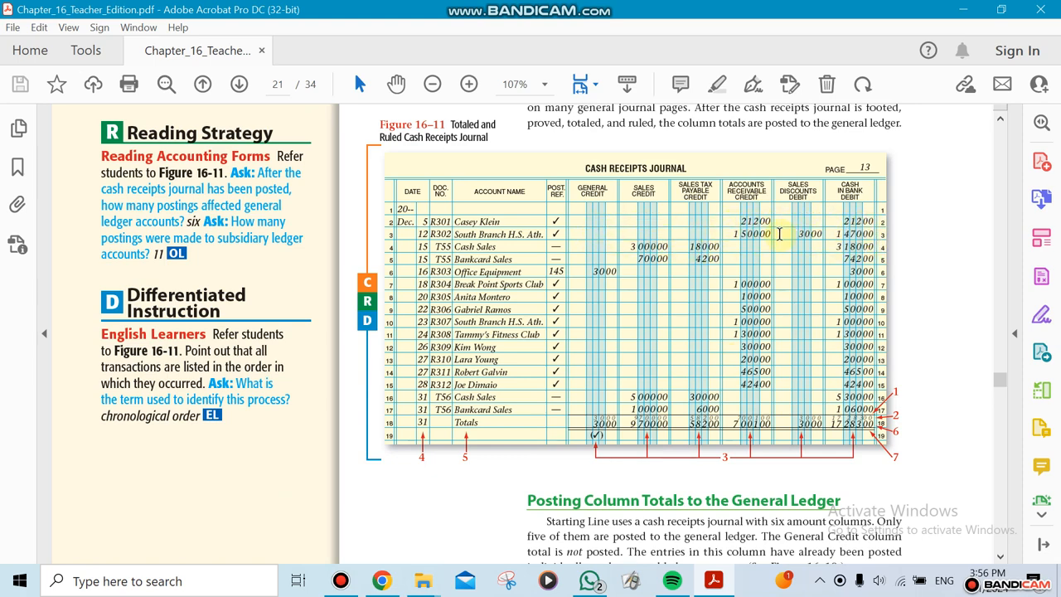
{"action": "mouse_move", "coordinate": [694, 258]}
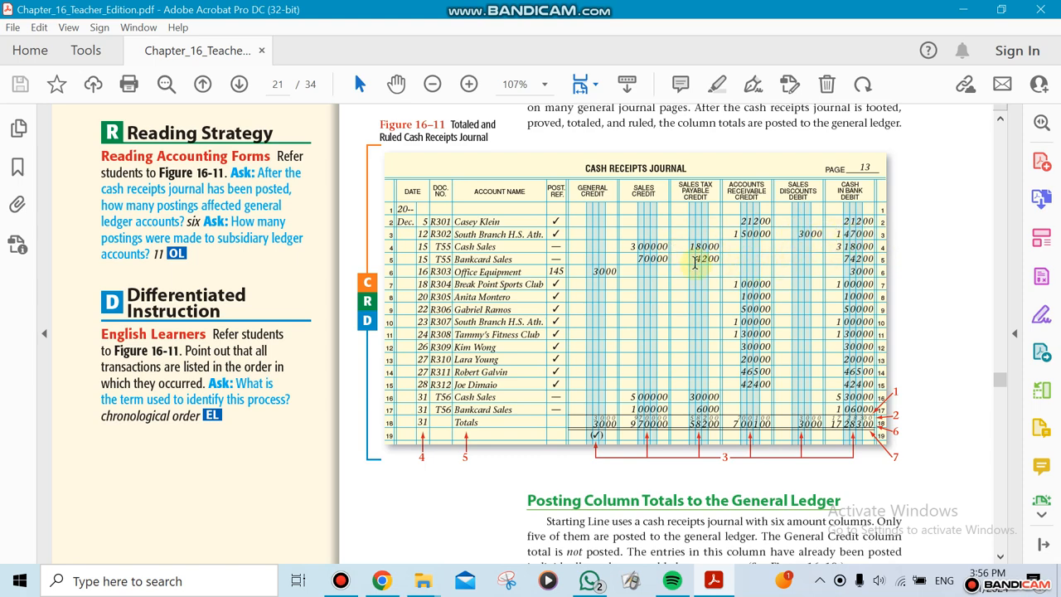
{"action": "mouse_move", "coordinate": [671, 355]}
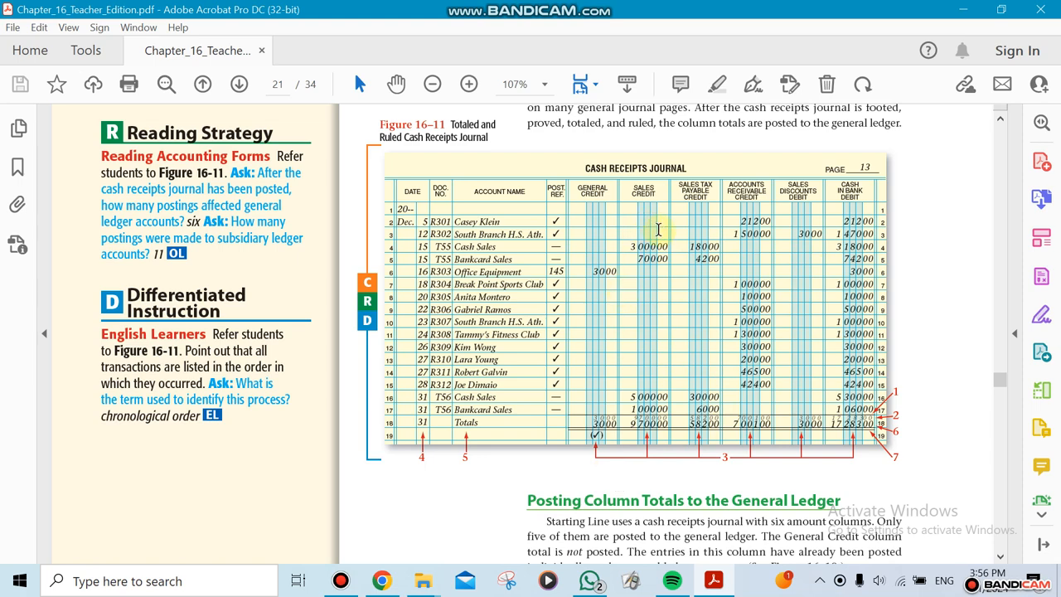
{"action": "mouse_move", "coordinate": [680, 381]}
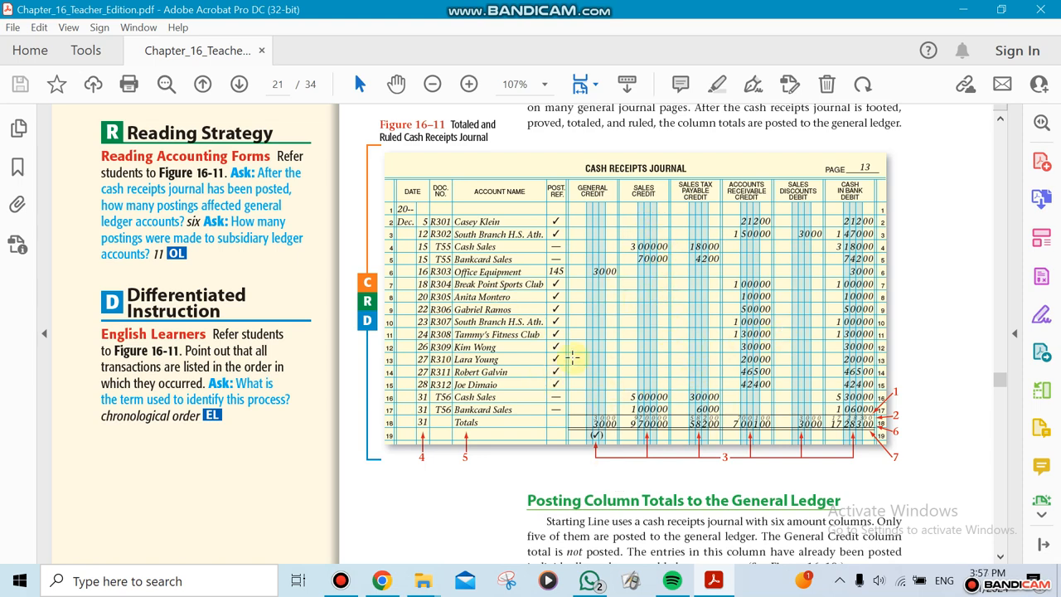
{"action": "mouse_move", "coordinate": [384, 555]}
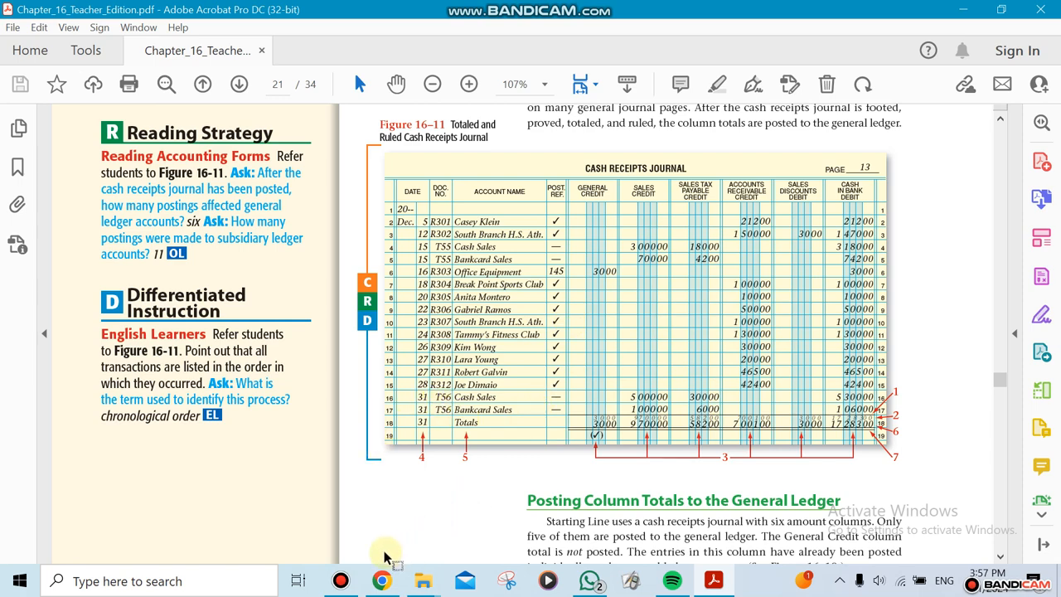